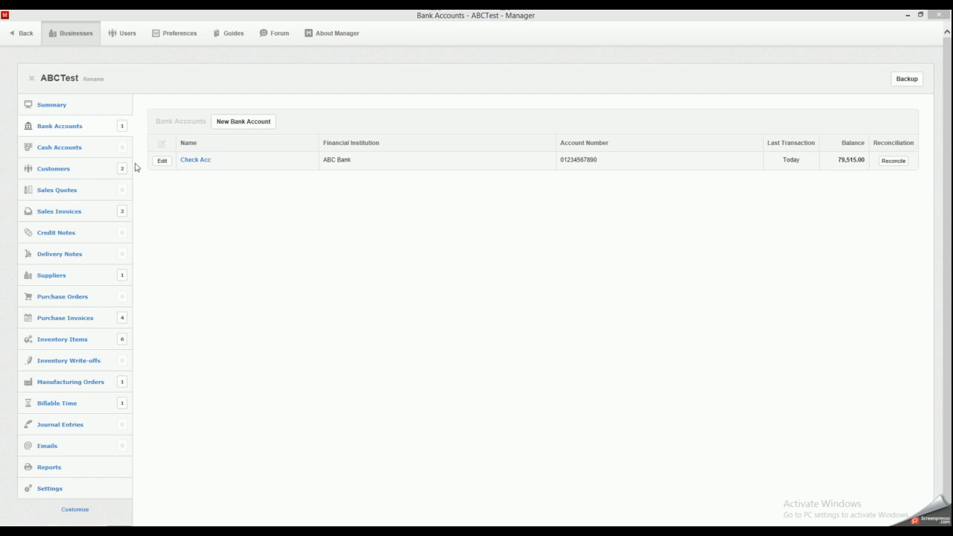
{"action": "mouse_move", "coordinate": [293, 263]}
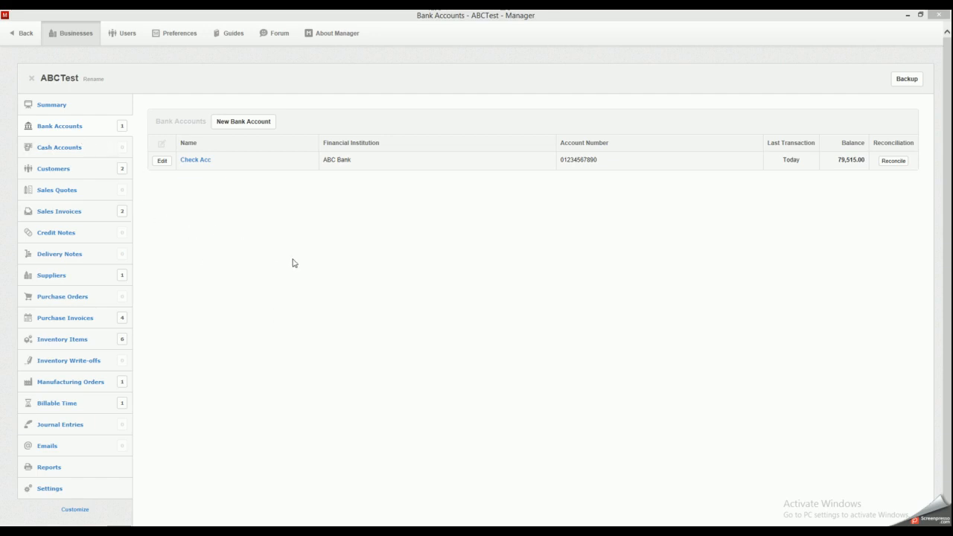
{"action": "mouse_move", "coordinate": [312, 274]}
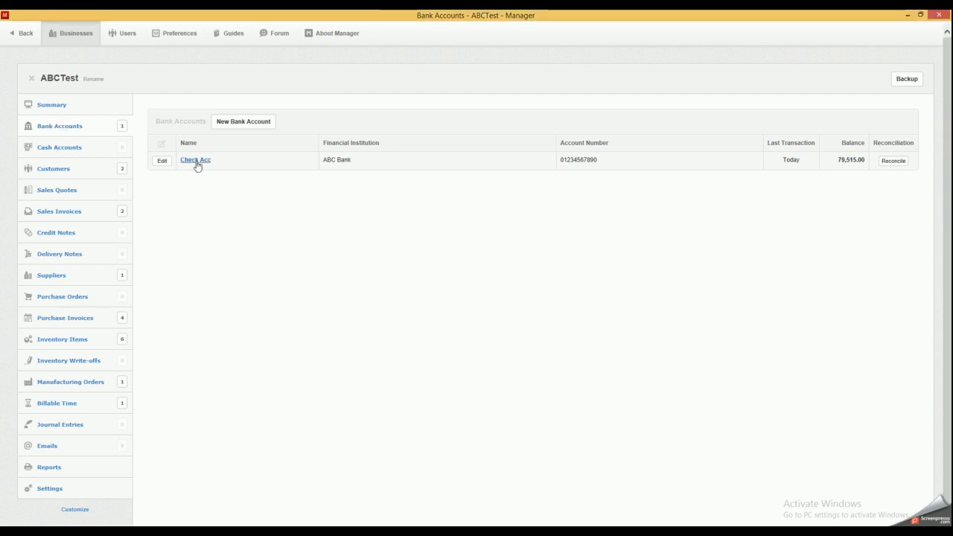
Open the Check Acc bank account with its four transactions and 79,515.00 balance.
{"action": "left_click", "coordinate": [195, 160]}
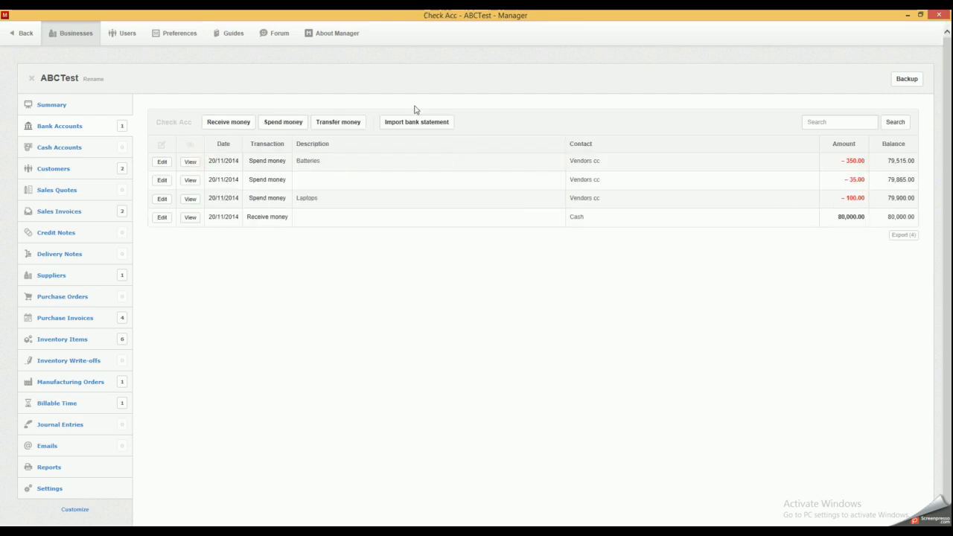
{"action": "mouse_move", "coordinate": [416, 125]}
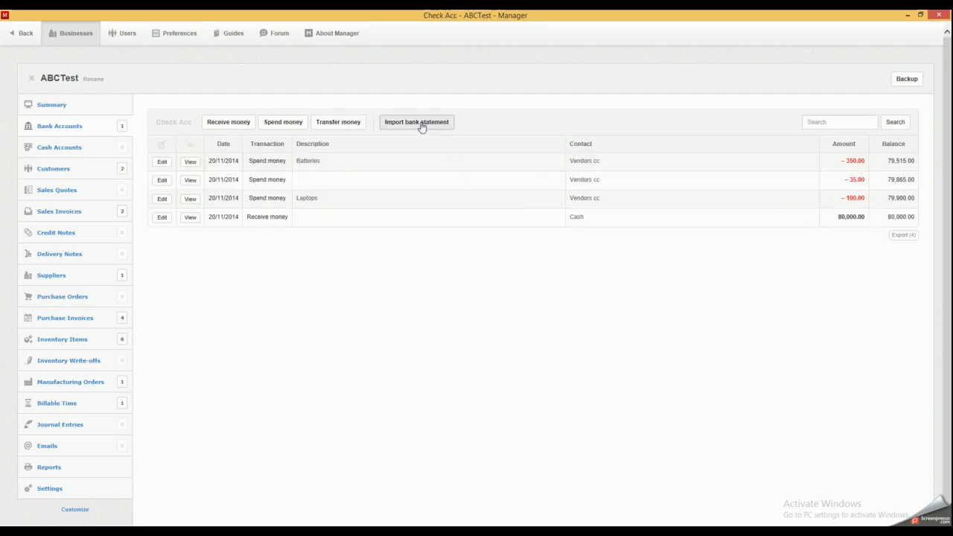
Start a bank statement import for Check Acc.
{"action": "left_click", "coordinate": [416, 122]}
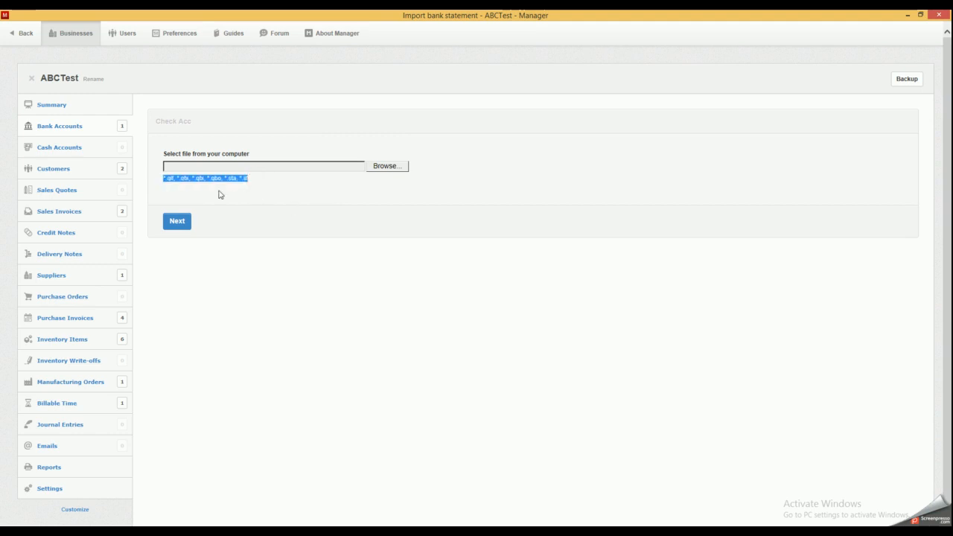
{"action": "mouse_move", "coordinate": [249, 183]}
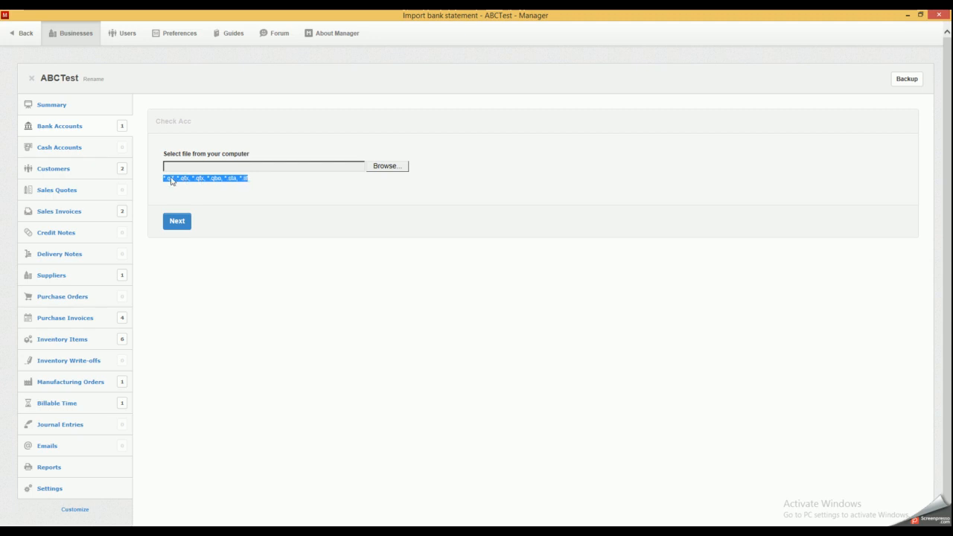
{"action": "mouse_move", "coordinate": [380, 183]}
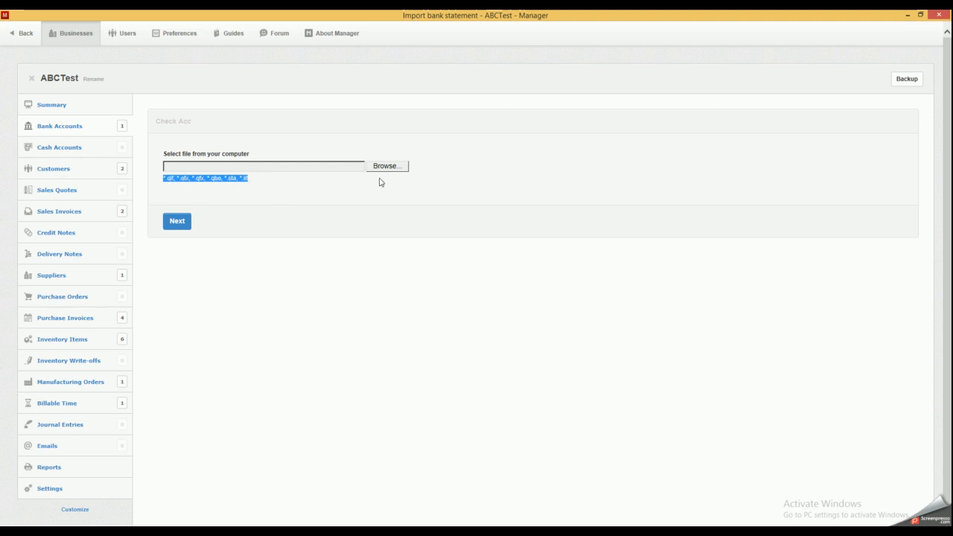
Load the QIF statement file, yielding a summary of 7 transactions to import.
{"action": "left_click", "coordinate": [386, 166]}
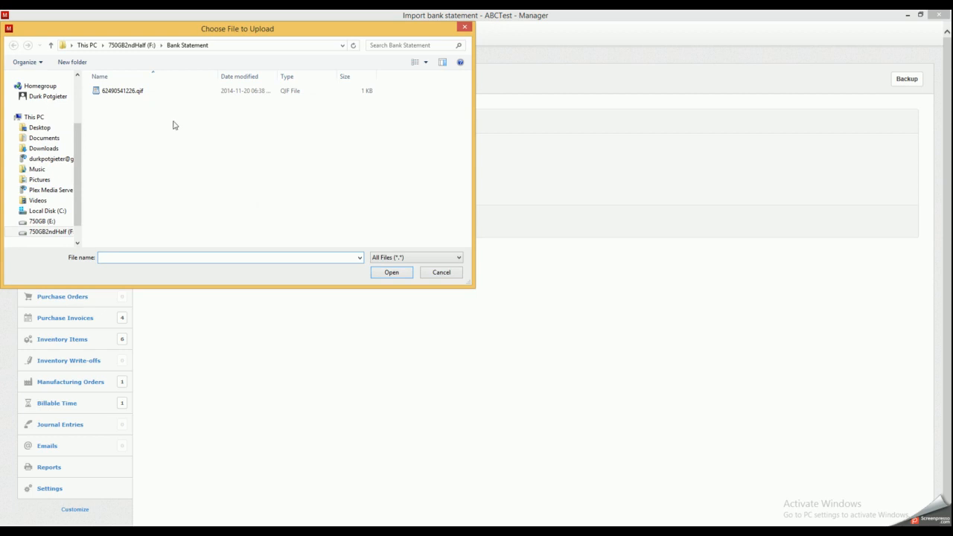
{"action": "left_click", "coordinate": [122, 90]}
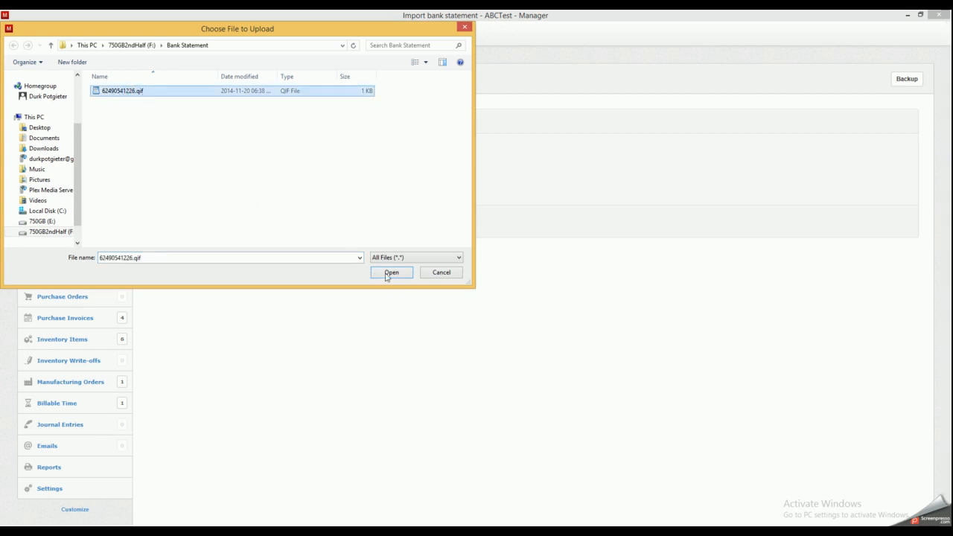
{"action": "left_click", "coordinate": [391, 271]}
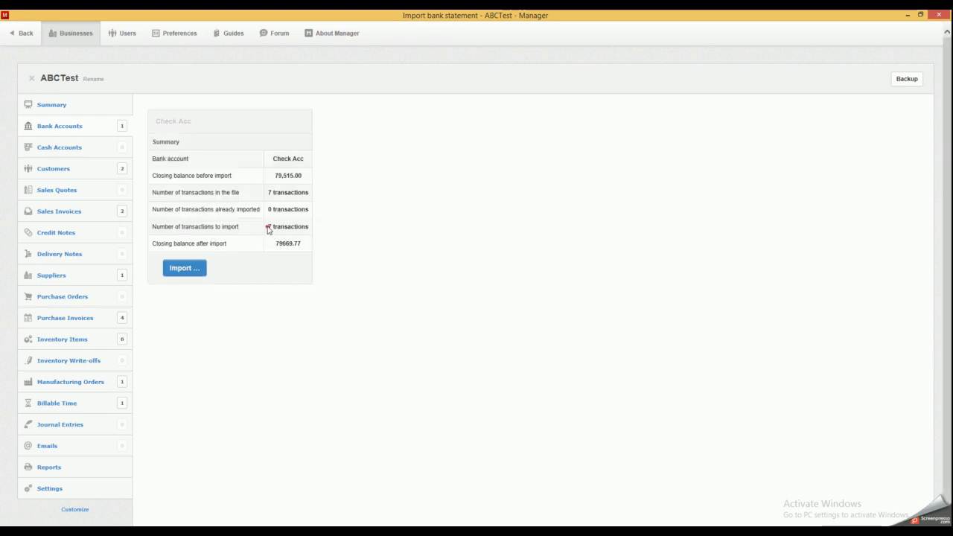
Import the 7 statement transactions into Check Acc.
{"action": "left_click", "coordinate": [184, 268]}
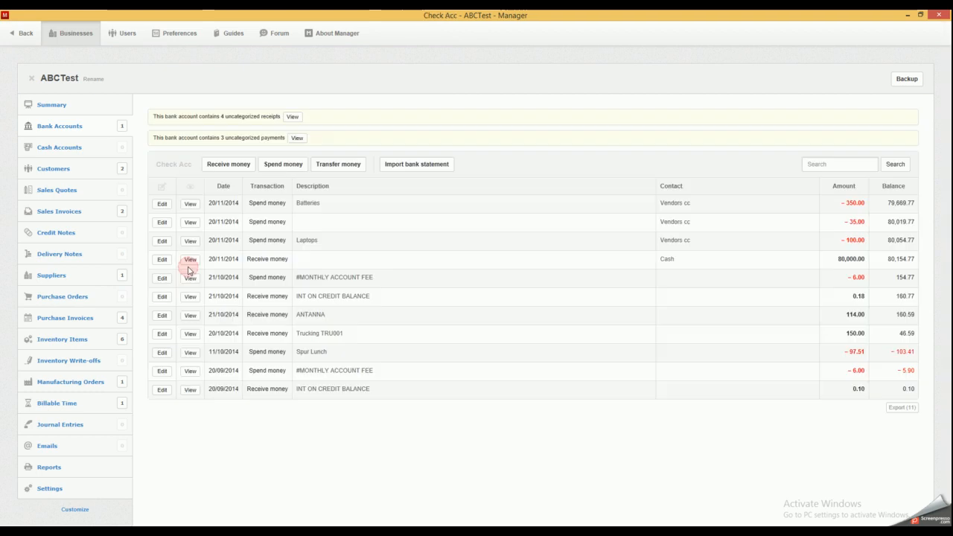
{"action": "mouse_move", "coordinate": [637, 297]}
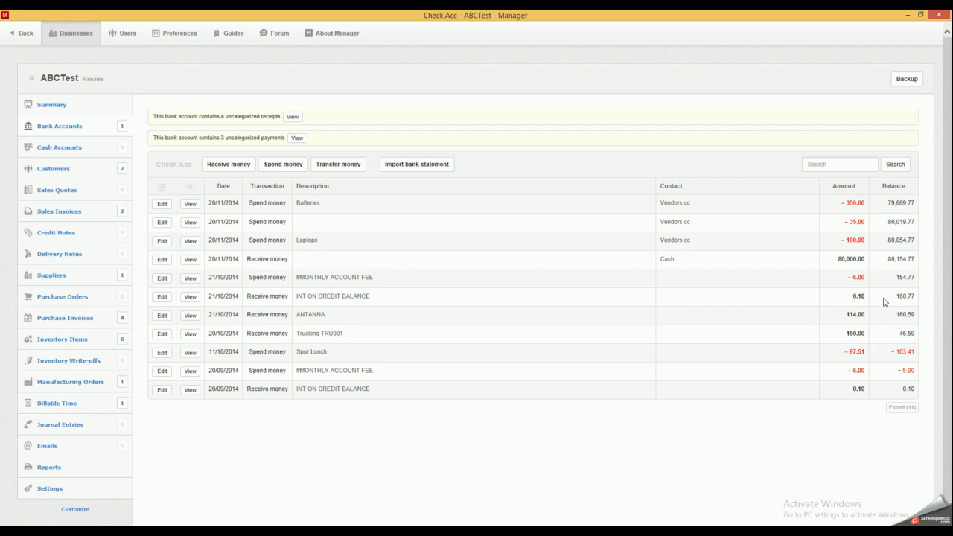
{"action": "mouse_move", "coordinate": [842, 284]}
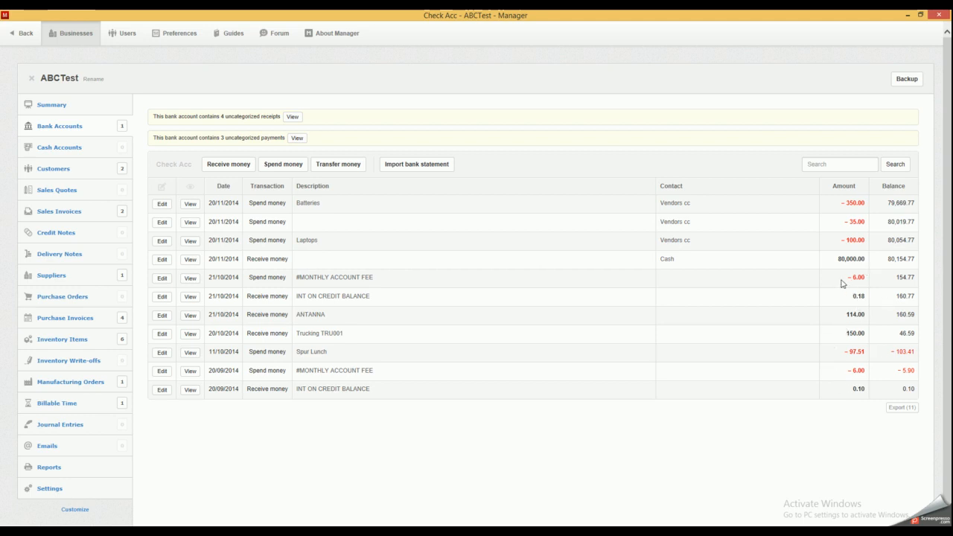
{"action": "mouse_move", "coordinate": [870, 282]}
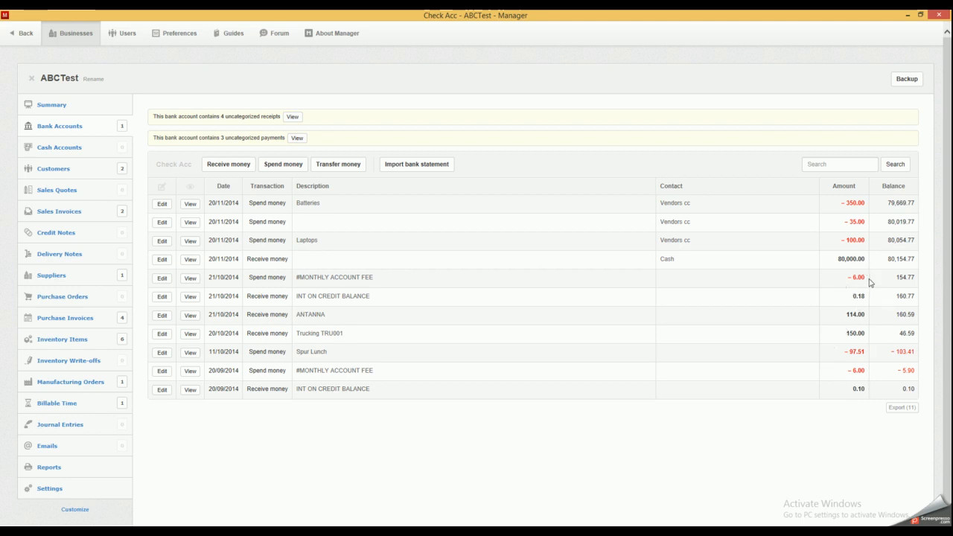
{"action": "mouse_move", "coordinate": [854, 324]}
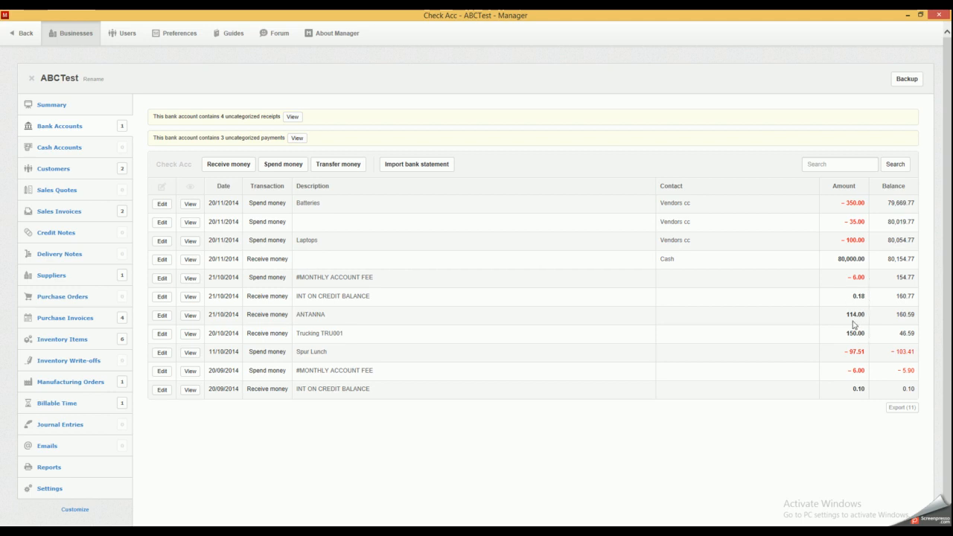
{"action": "mouse_move", "coordinate": [862, 350]}
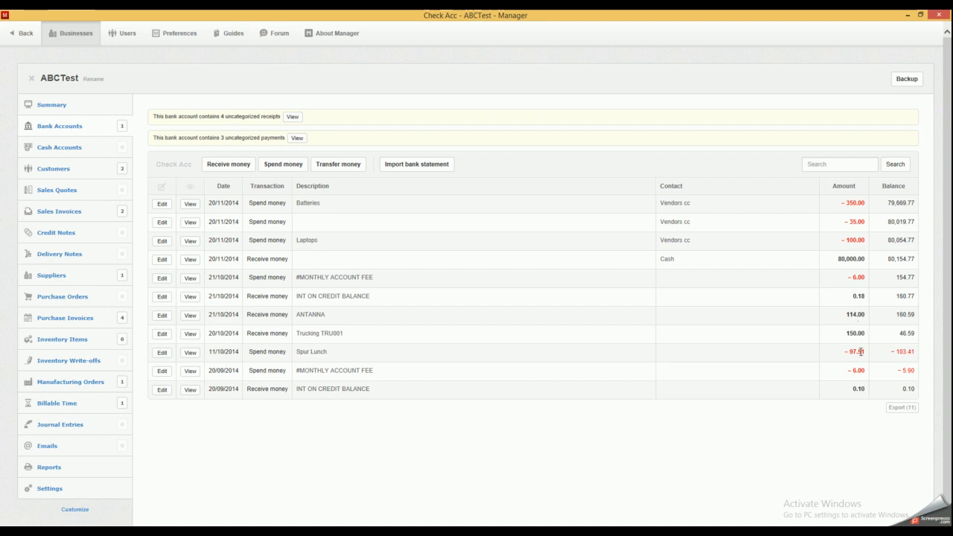
{"action": "mouse_move", "coordinate": [847, 377]}
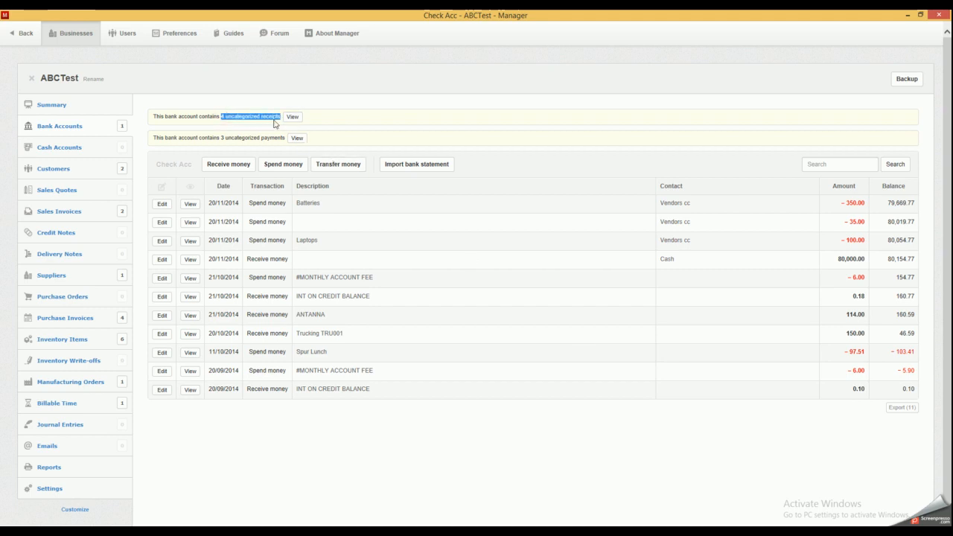
Bulk-categorize both INT ON CREDIT BALANCE receipts as Interest received from payer Bank.
{"action": "left_click", "coordinate": [292, 116]}
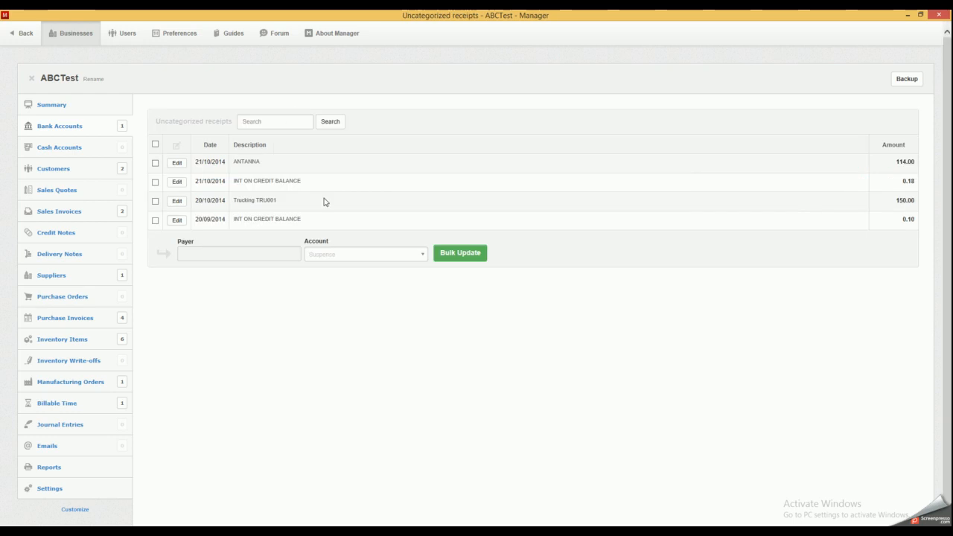
{"action": "mouse_move", "coordinate": [870, 201]}
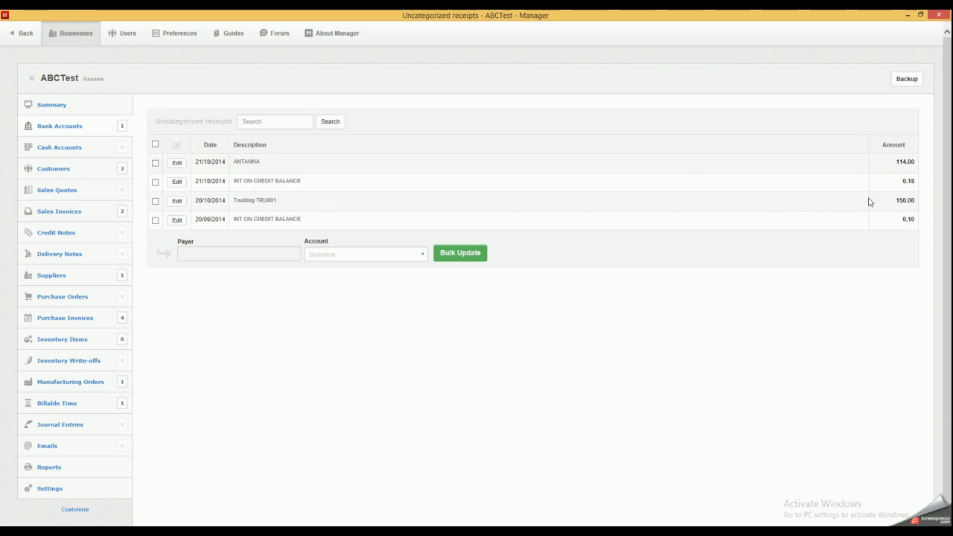
{"action": "mouse_move", "coordinate": [885, 189]}
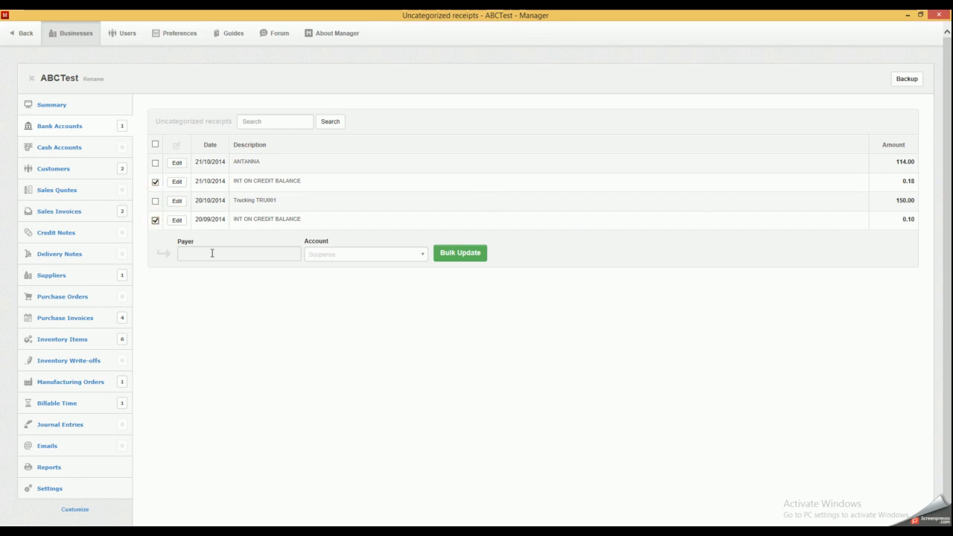
{"action": "type", "text": "Bank"}
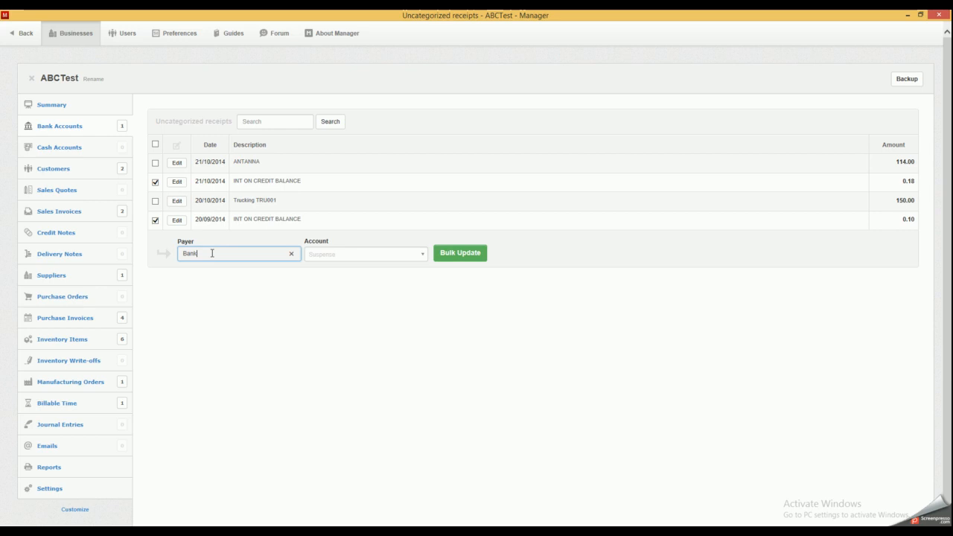
{"action": "left_click", "coordinate": [365, 254]}
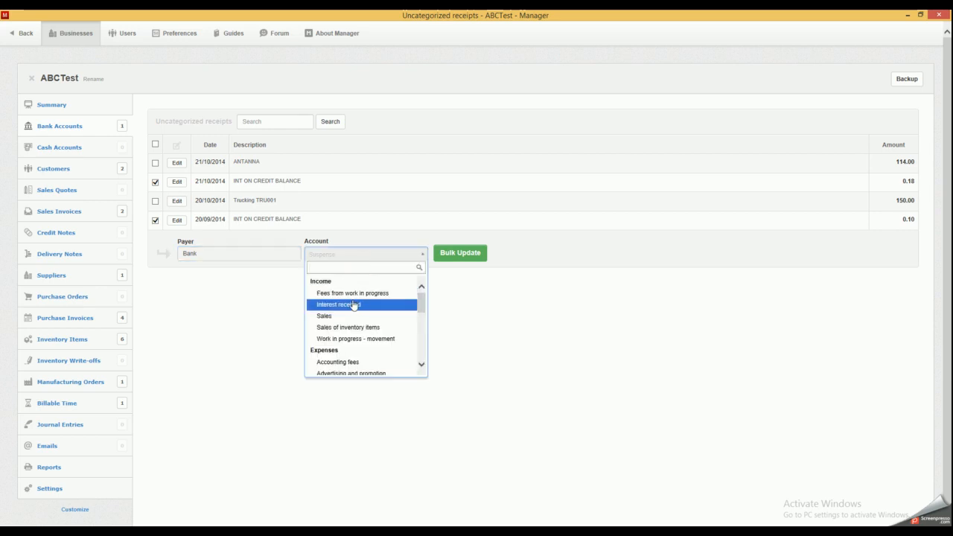
{"action": "left_click", "coordinate": [339, 304]}
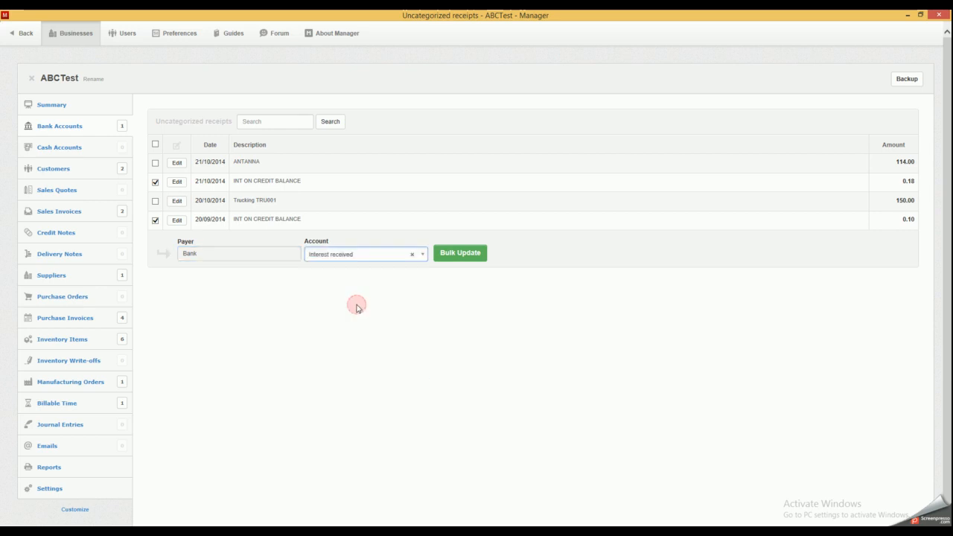
{"action": "left_click", "coordinate": [459, 252]}
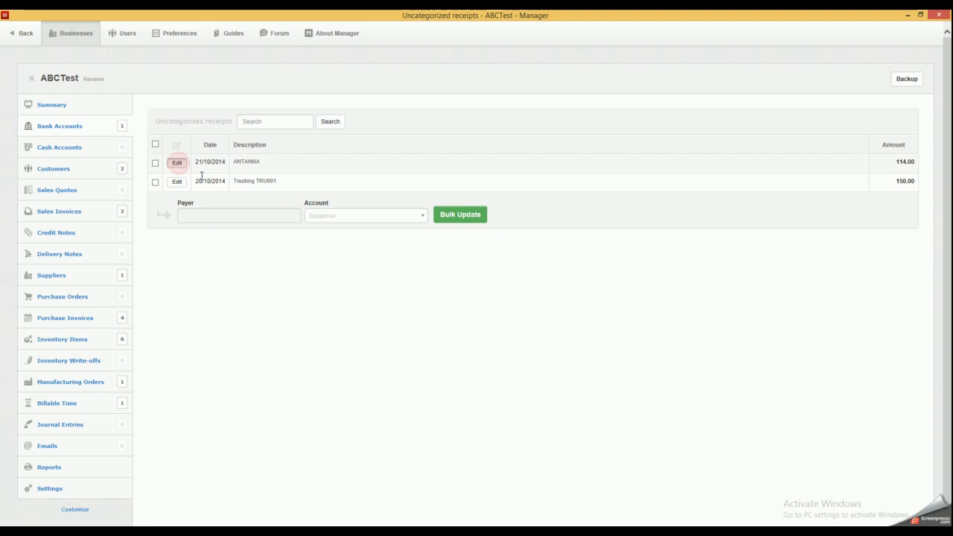
Allocate the 114.00 ANTANNA receipt to Accounts receivable, Sales Invoice #2, with payer Trucking.
{"action": "left_click", "coordinate": [177, 162]}
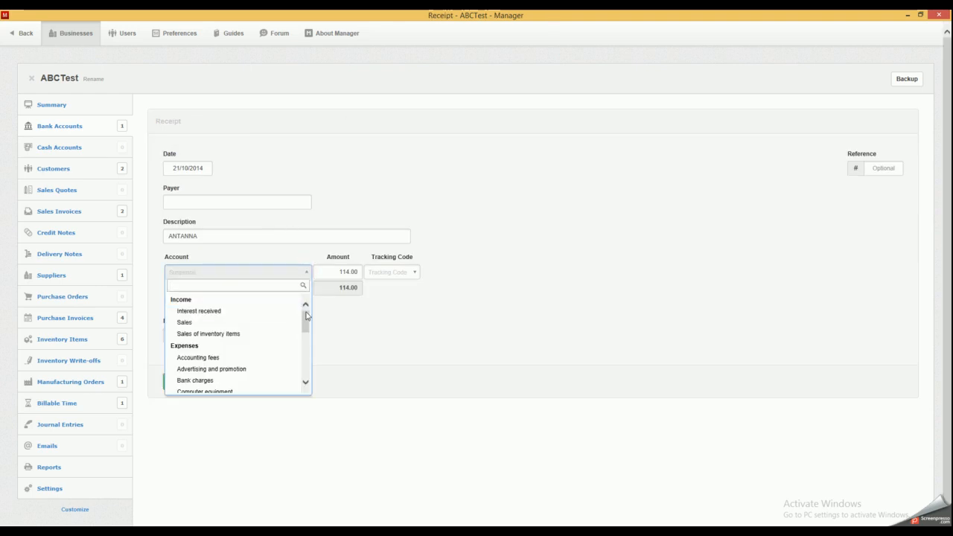
{"action": "scroll", "scroll_direction": "down", "scroll_amount": 3}
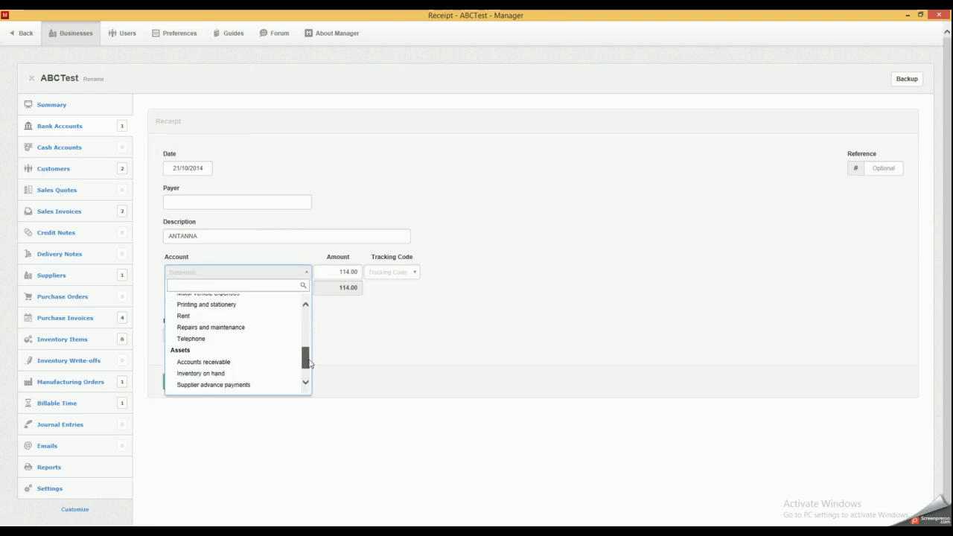
{"action": "left_click", "coordinate": [203, 362]}
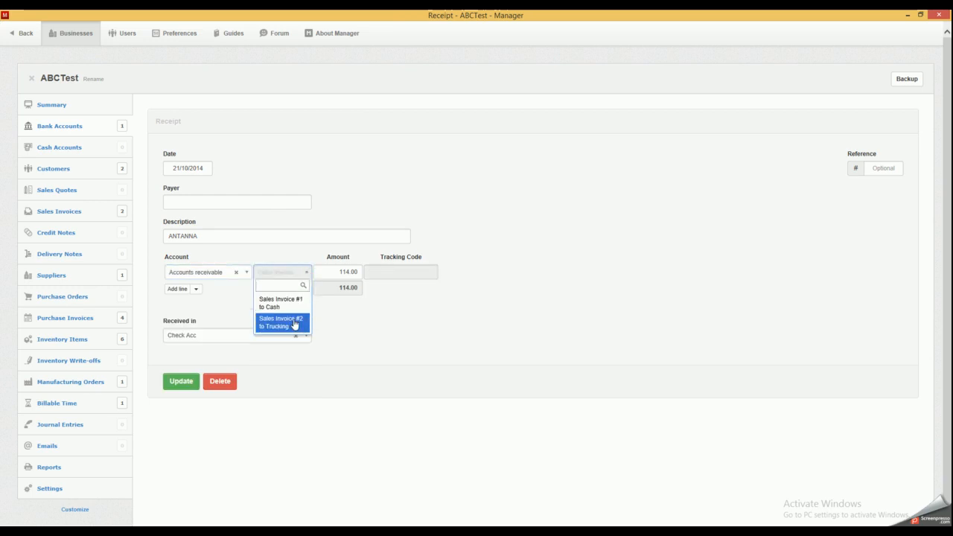
{"action": "left_click", "coordinate": [282, 321]}
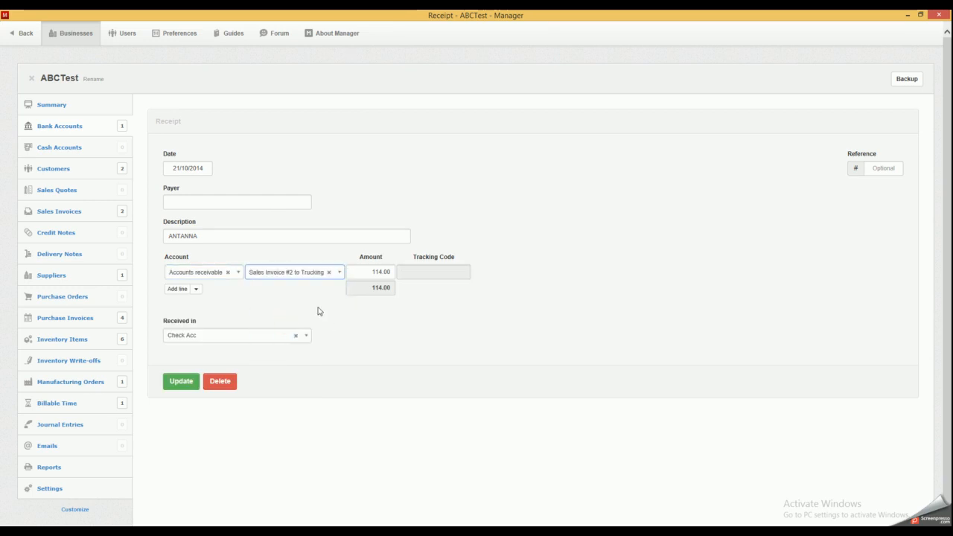
{"action": "left_click", "coordinate": [236, 202]}
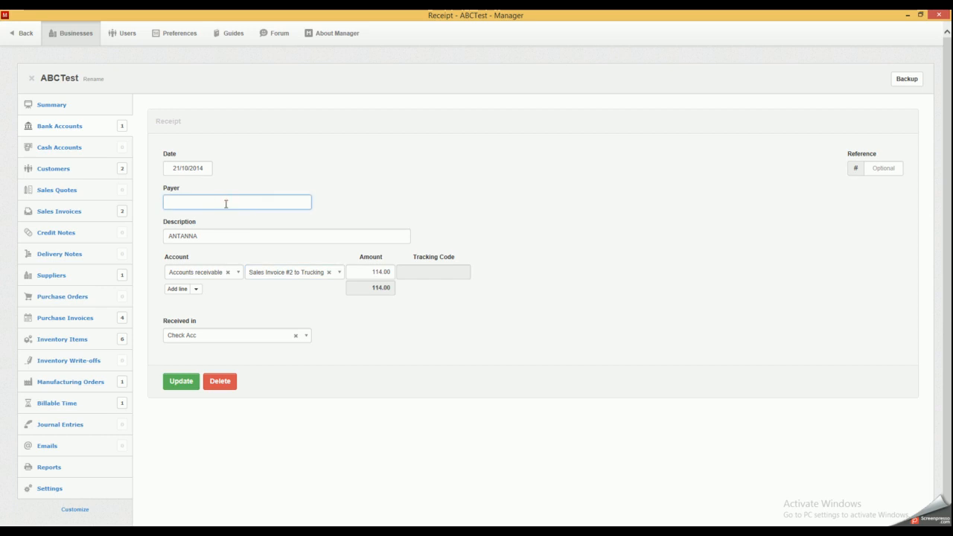
{"action": "type", "text": "Trucking"}
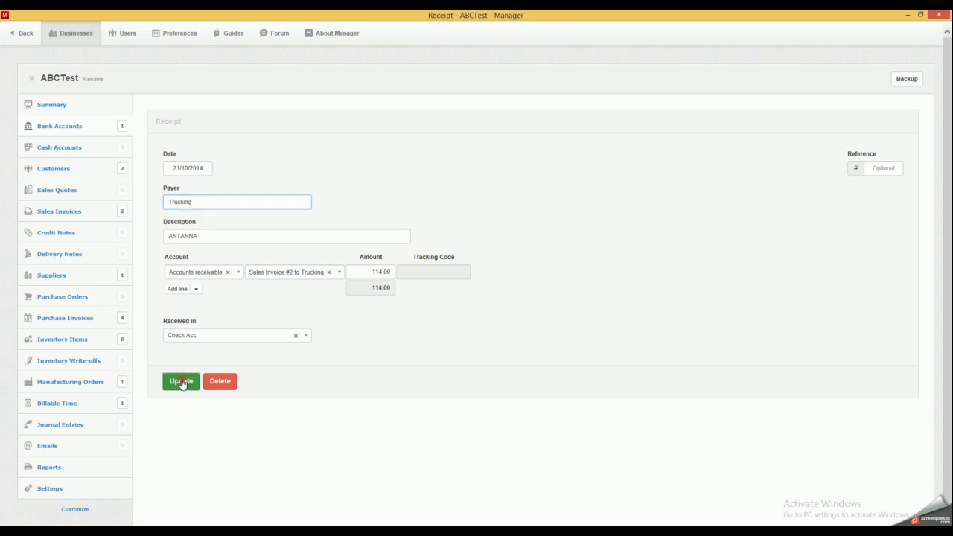
{"action": "left_click", "coordinate": [180, 382]}
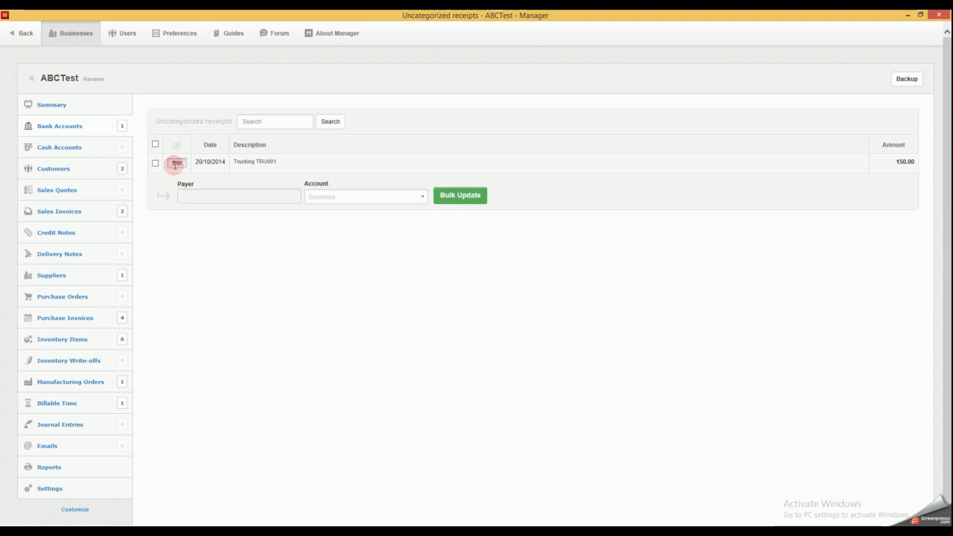
Assign Trucking as payer of the 150.00 Trucking TRU001 receipt.
{"action": "left_click", "coordinate": [175, 161]}
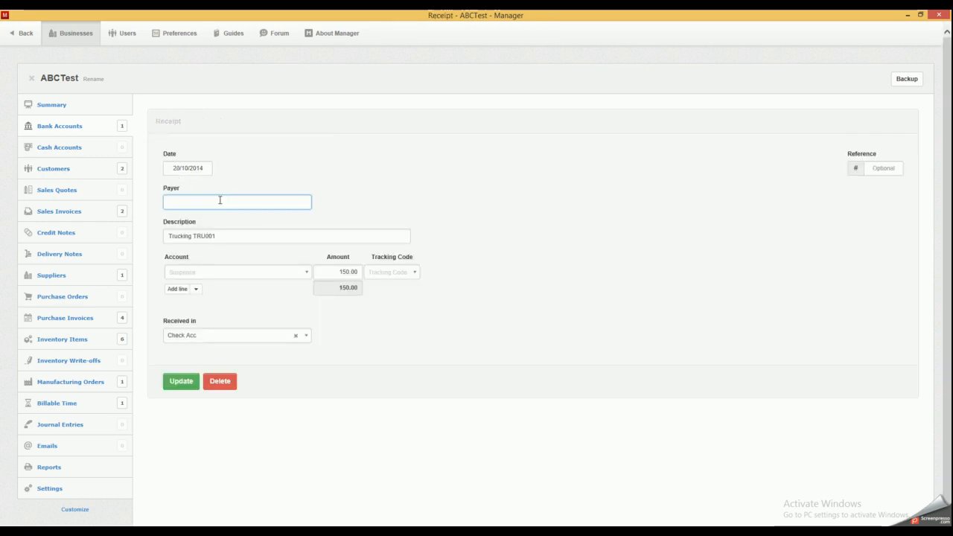
{"action": "type", "text": "Tru"}
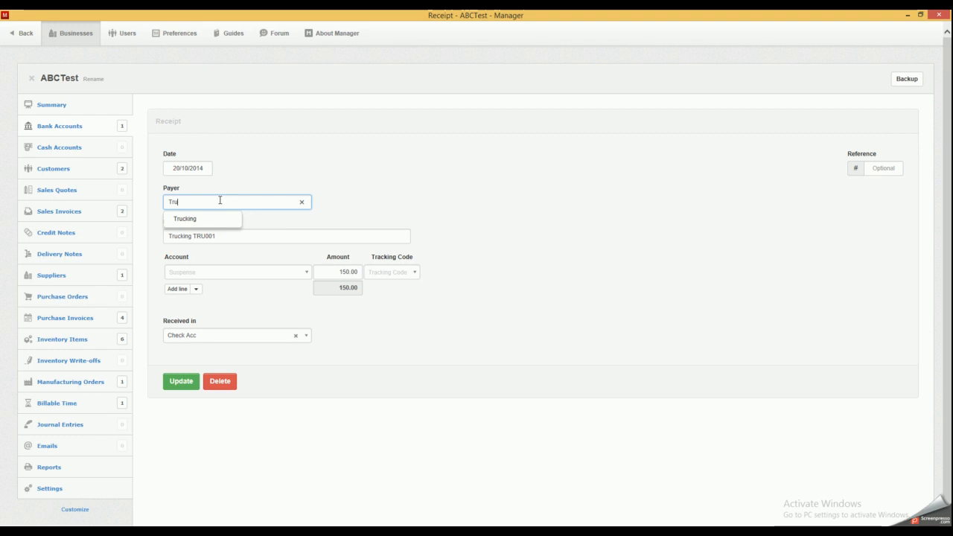
{"action": "left_click", "coordinate": [184, 218]}
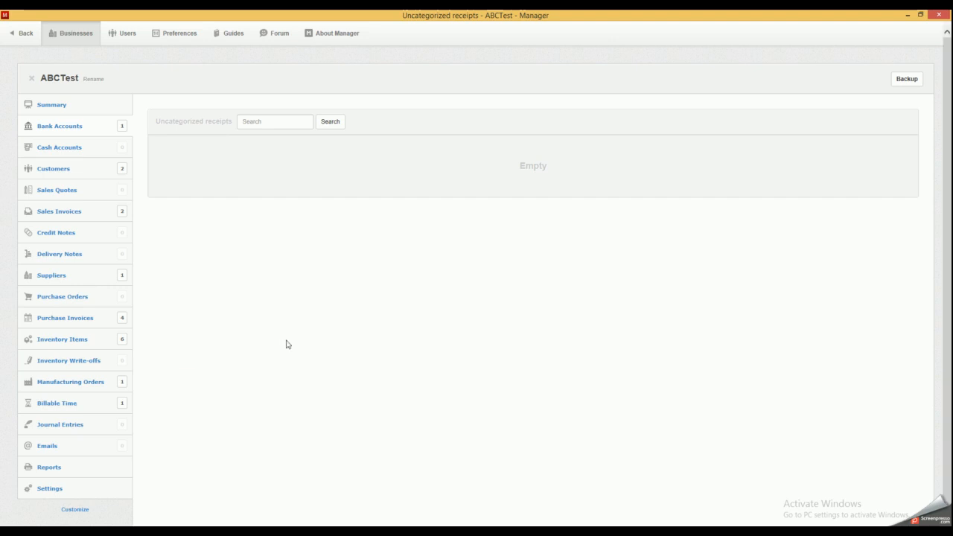
{"action": "mouse_move", "coordinate": [72, 216]}
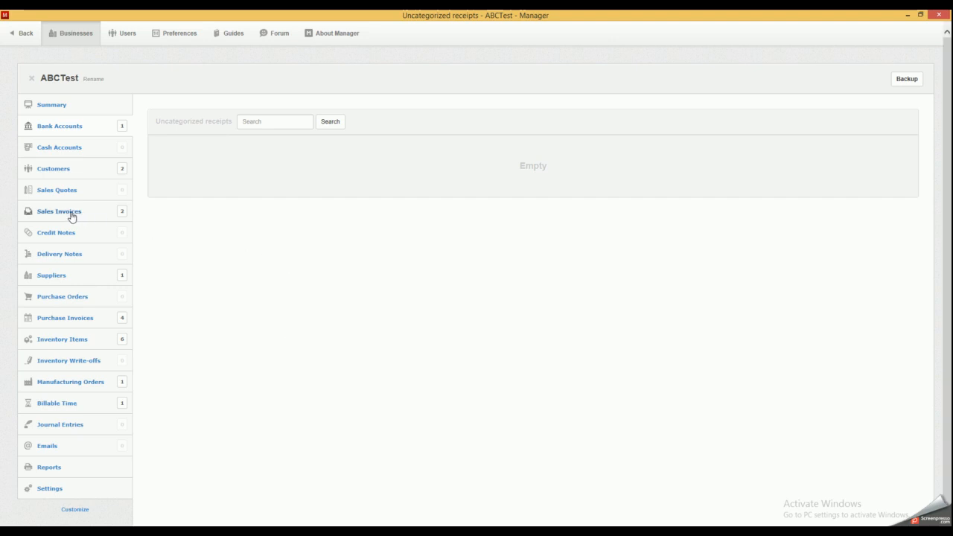
Show the Sales Invoices list with Trucking invoice #2 at 264.00 received.
{"action": "left_click", "coordinate": [59, 211]}
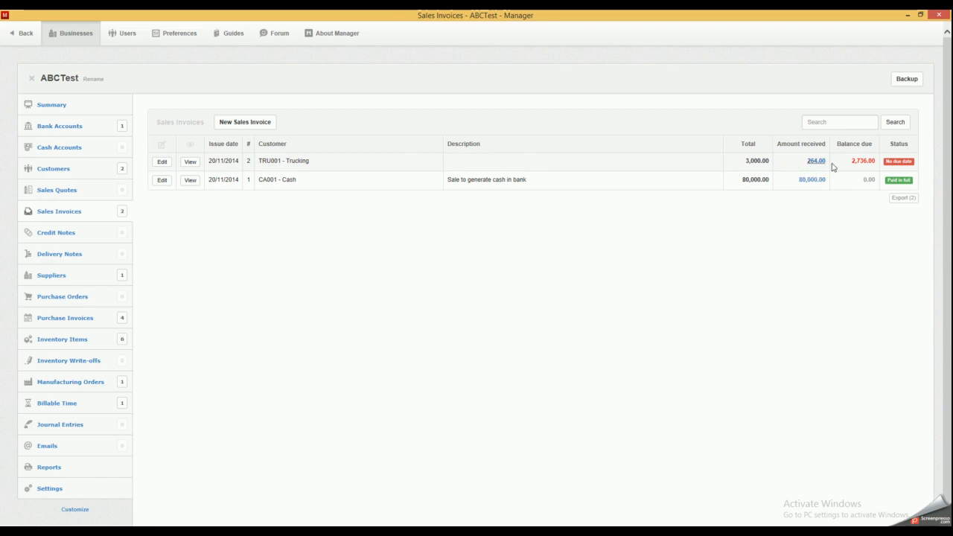
{"action": "mouse_move", "coordinate": [880, 166]}
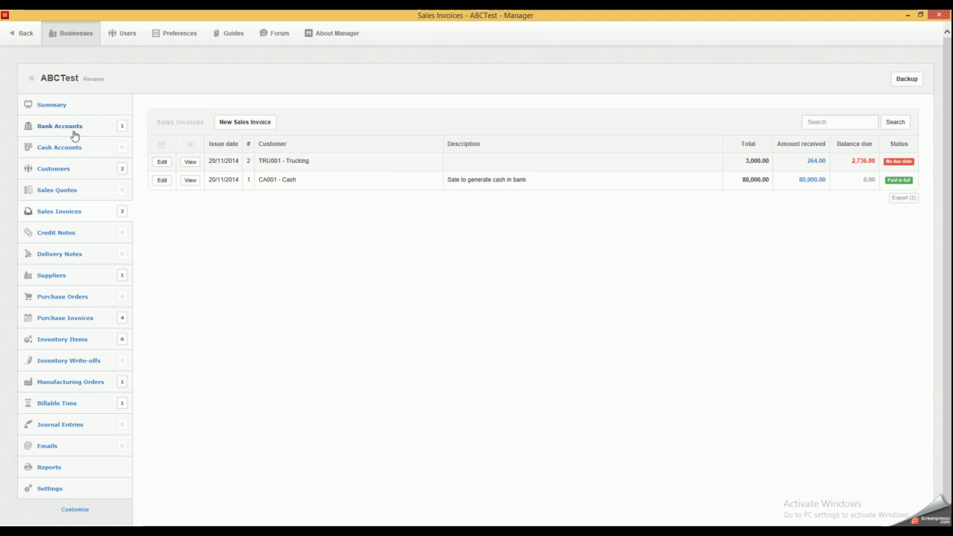
Return to Check Acc and list its three uncategorized payments.
{"action": "left_click", "coordinate": [60, 125]}
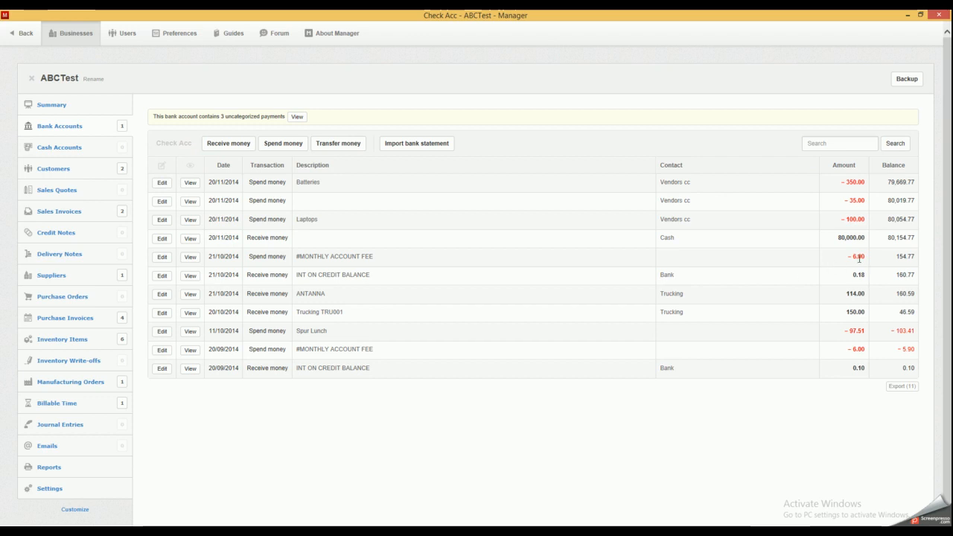
{"action": "double_click", "coordinate": [855, 256]}
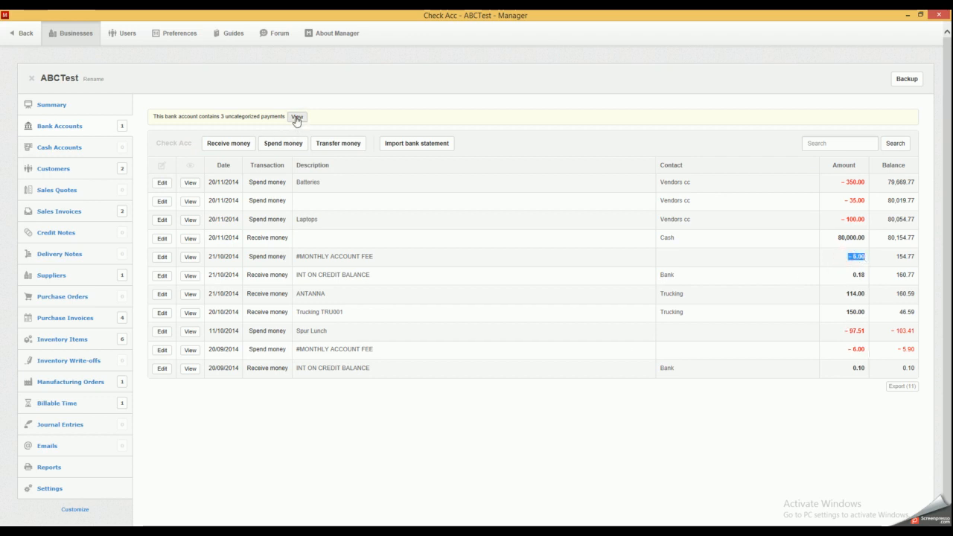
{"action": "left_click", "coordinate": [297, 119]}
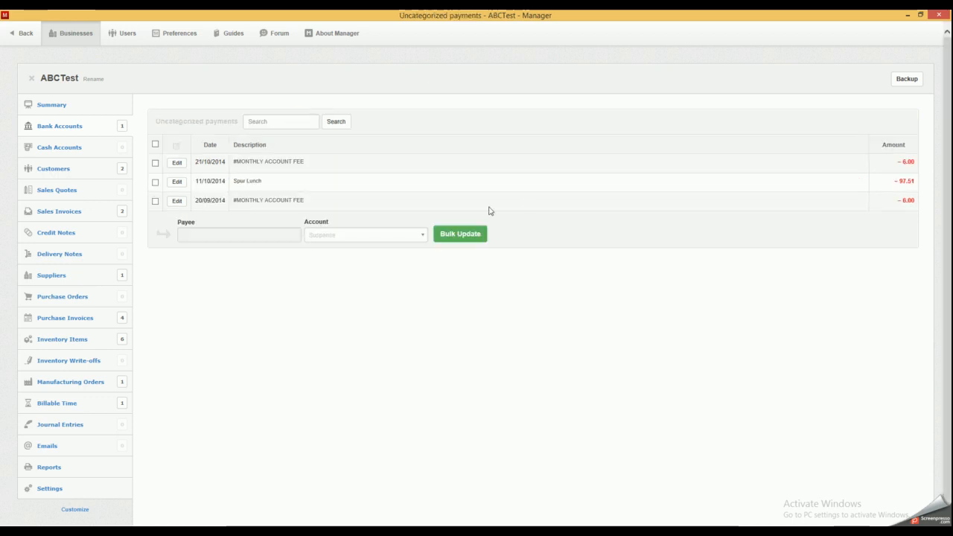
Bulk-categorize both 6.00 MONTHLY ACCOUNT FEE payments with payee Bank.
{"action": "left_click", "coordinate": [155, 161]}
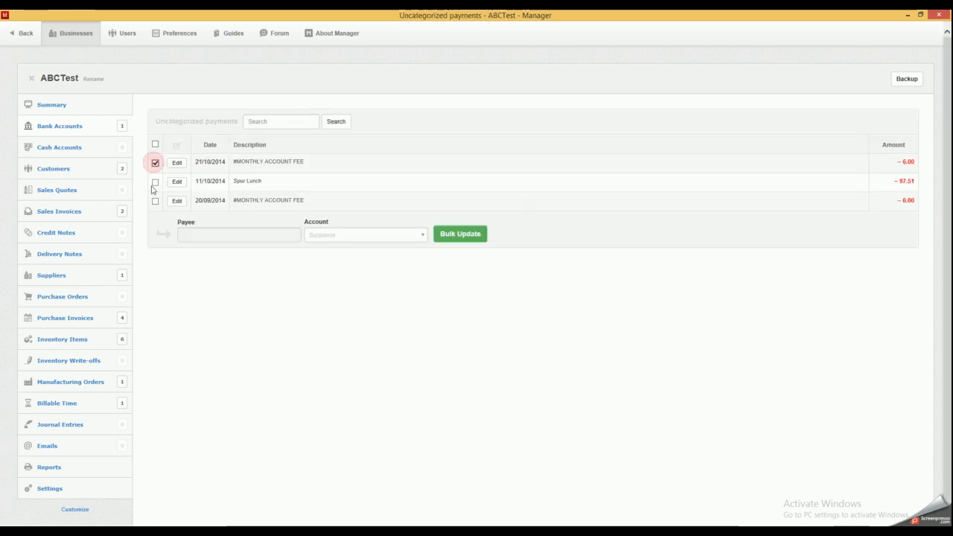
{"action": "left_click", "coordinate": [155, 201]}
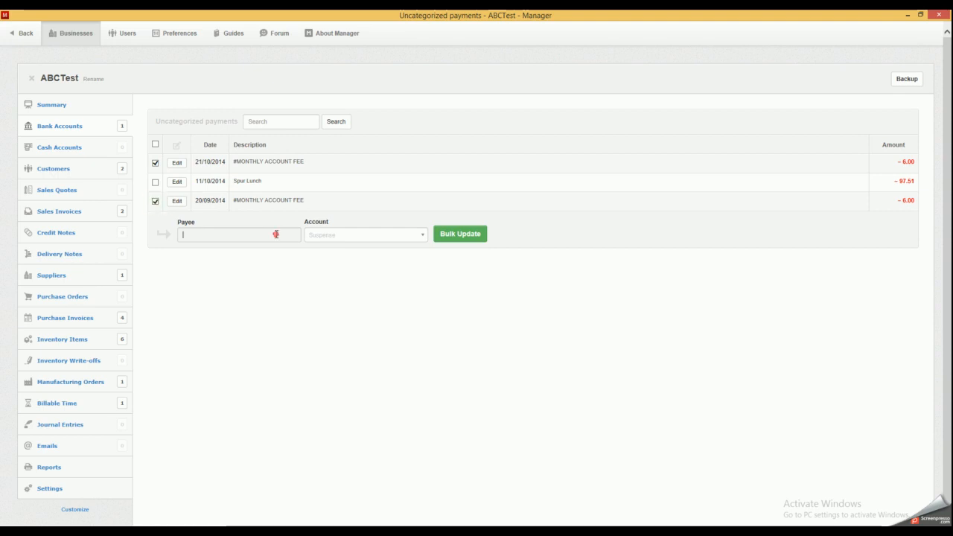
{"action": "type", "text": "Bank"}
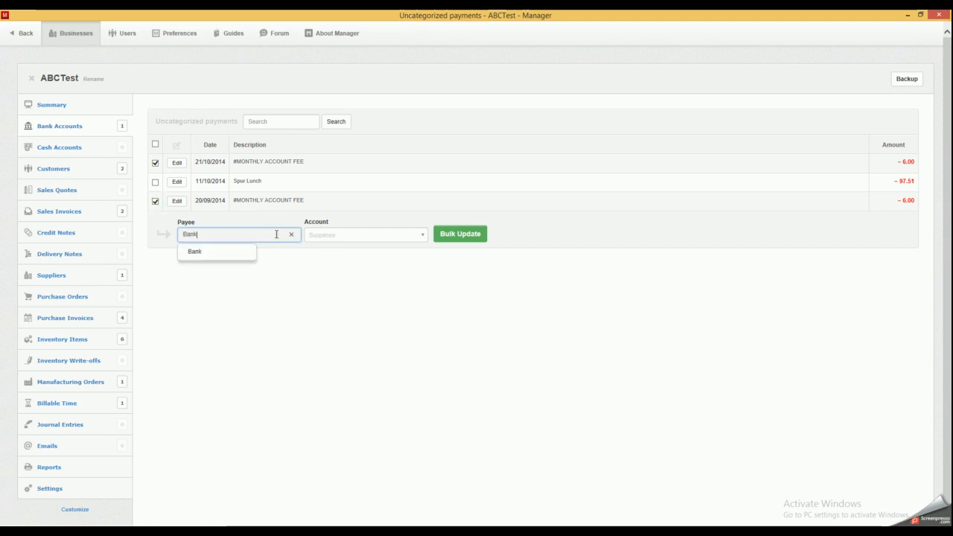
{"action": "left_click", "coordinate": [364, 234]}
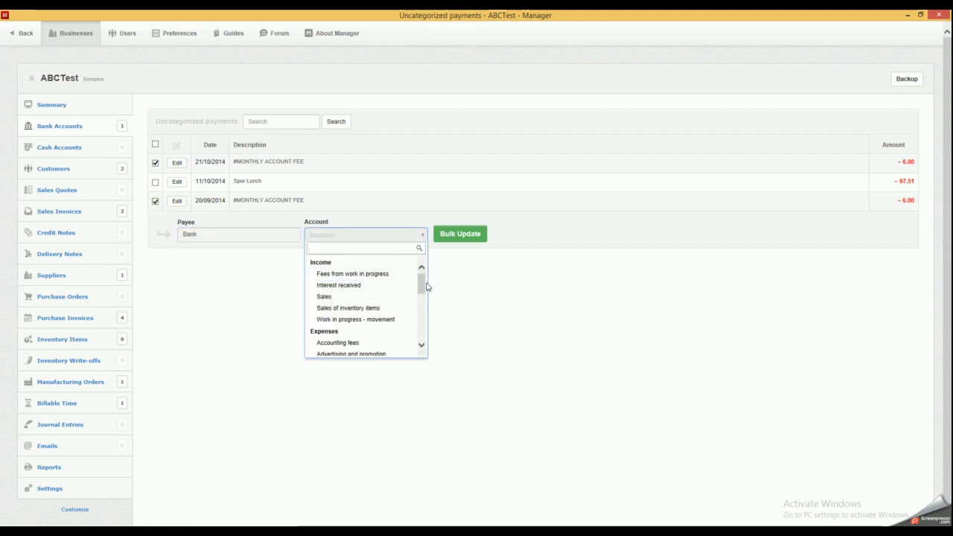
{"action": "scroll", "scroll_direction": "down", "scroll_amount": 3}
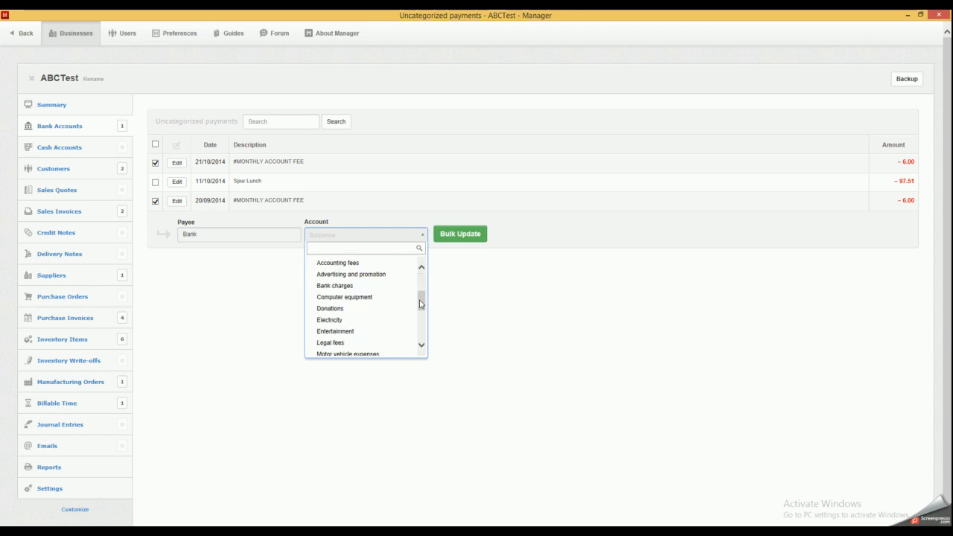
{"action": "left_click", "coordinate": [459, 234]}
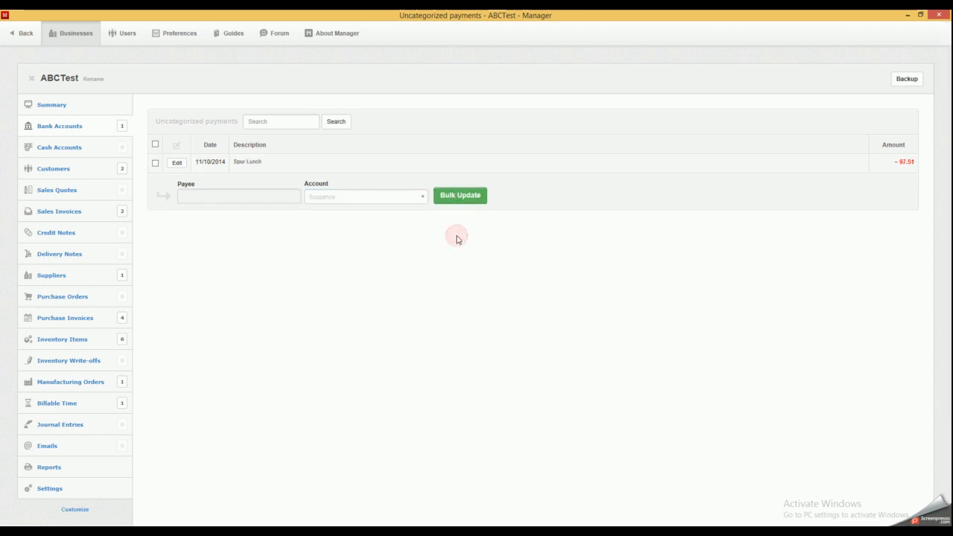
{"action": "left_click", "coordinate": [176, 162]}
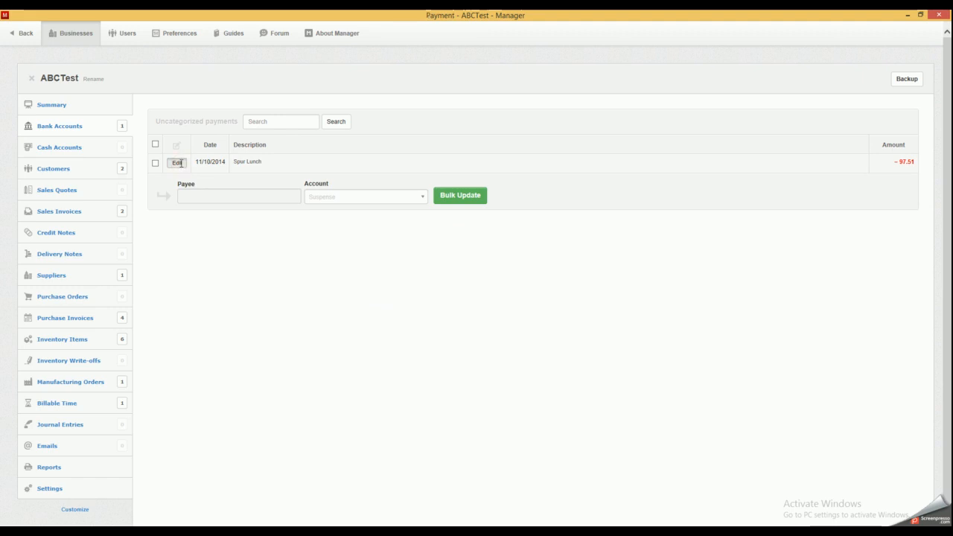
Charge the Spur Lunch payment to Entertainment with payee Employee and update it.
{"action": "left_click", "coordinate": [177, 162]}
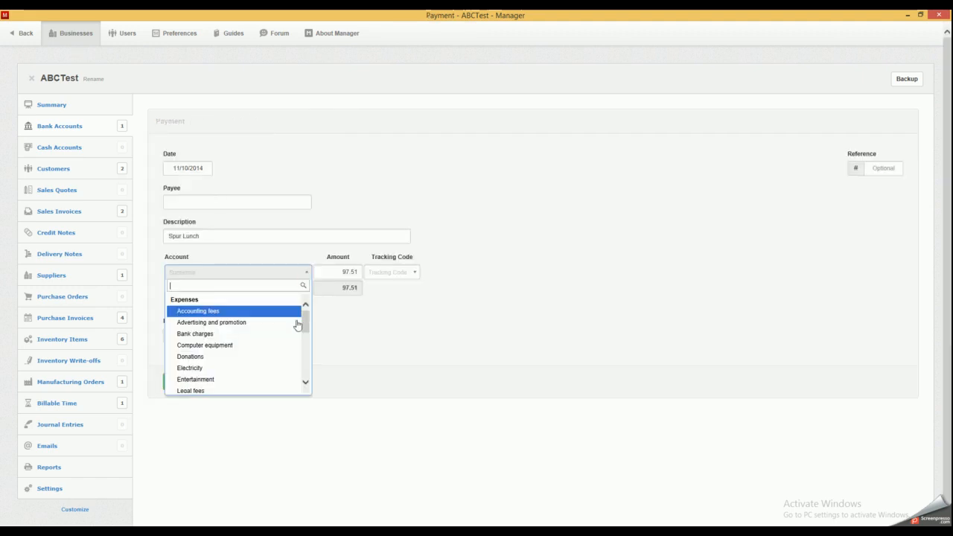
{"action": "scroll", "scroll_direction": "down", "scroll_amount": 3}
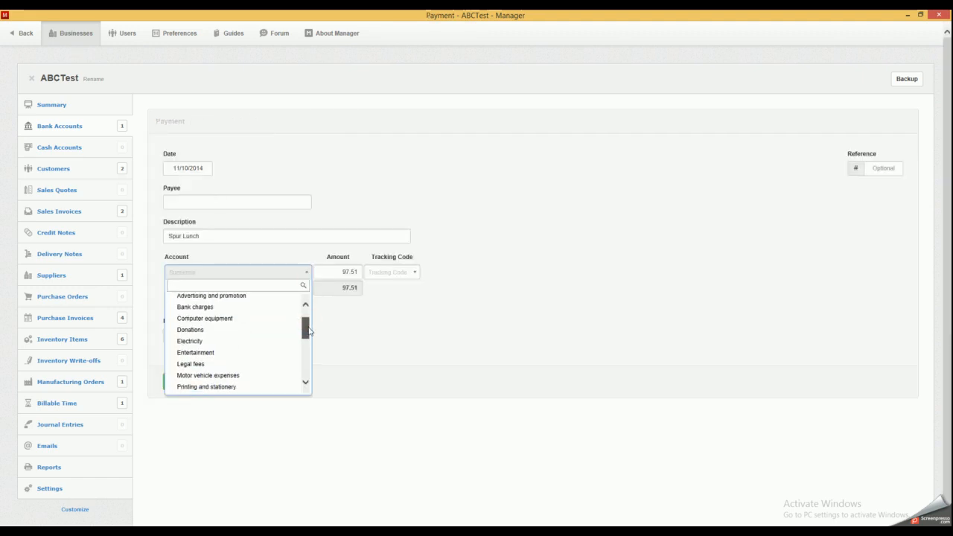
{"action": "left_click", "coordinate": [195, 352]}
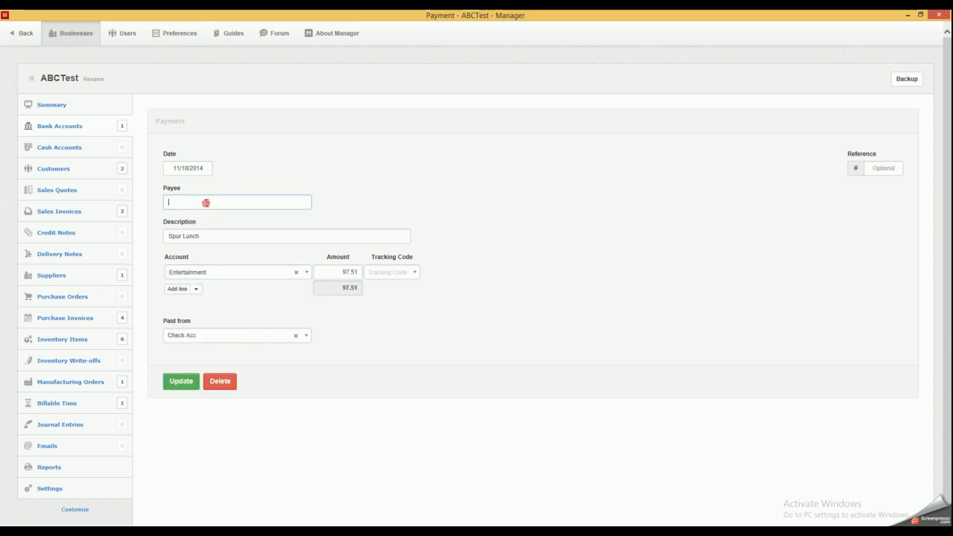
{"action": "type", "text": "Employee"}
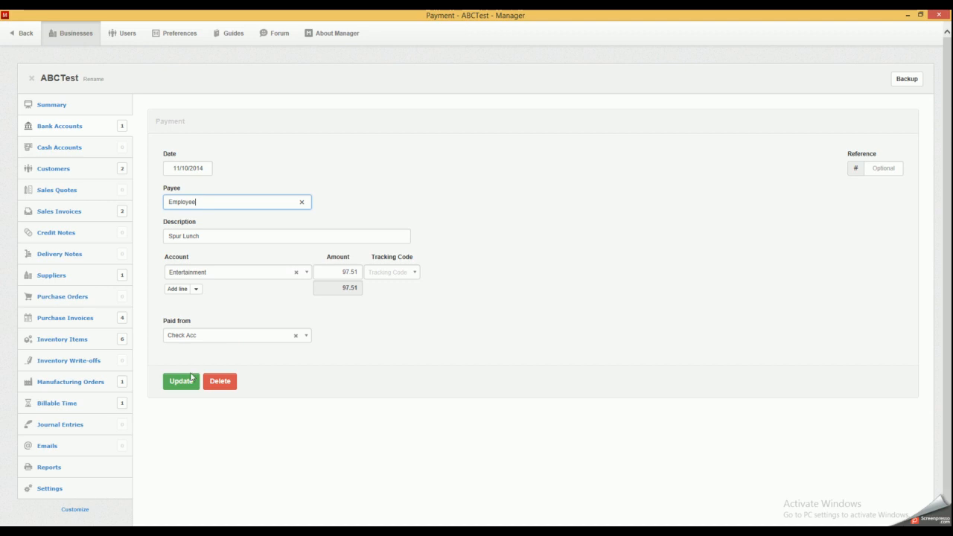
{"action": "left_click", "coordinate": [180, 380]}
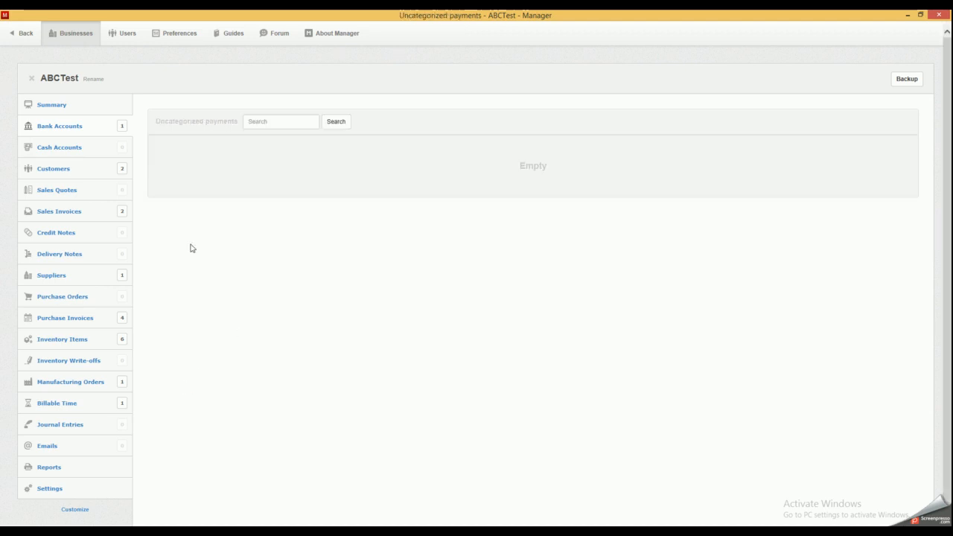
Return to the Check Acc register under Bank Accounts to confirm no uncategorized payments remain.
{"action": "left_click", "coordinate": [60, 125]}
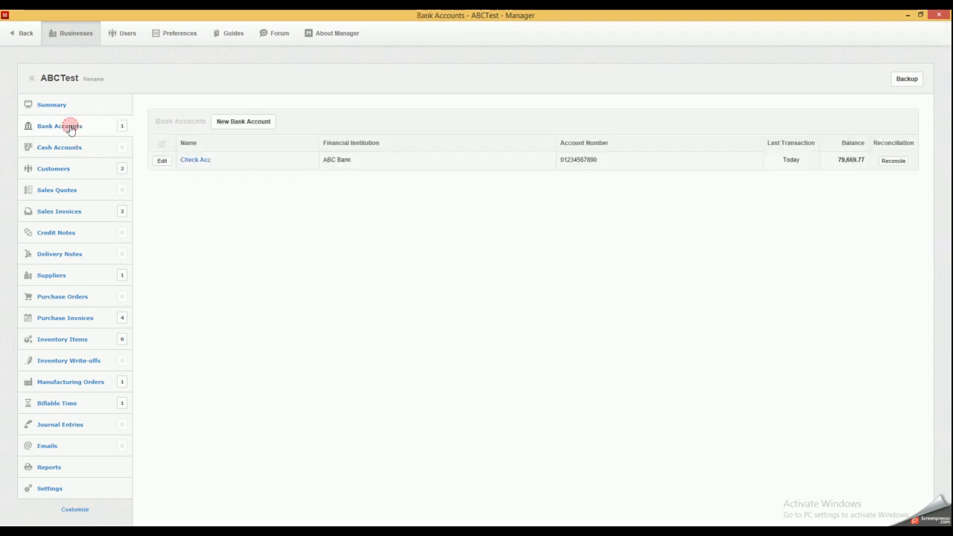
{"action": "left_click", "coordinate": [196, 160]}
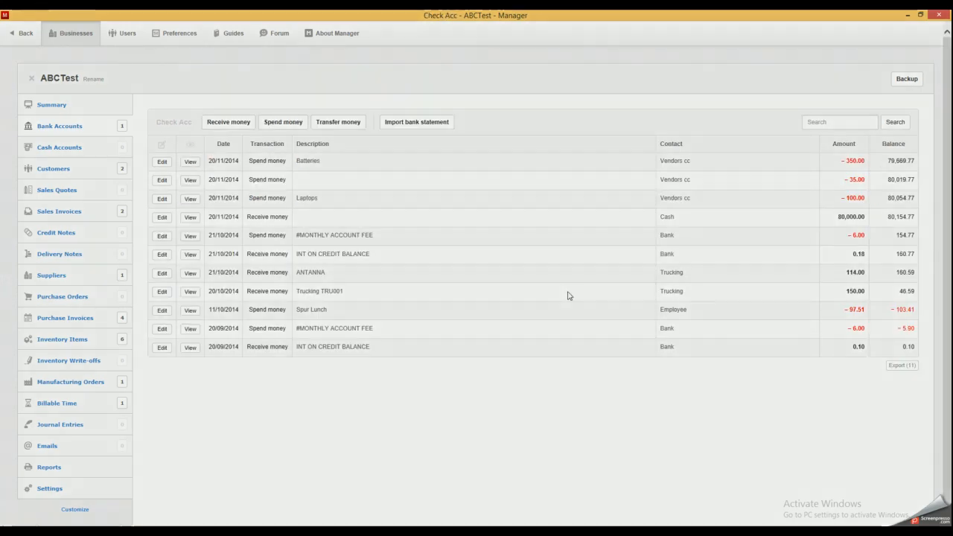